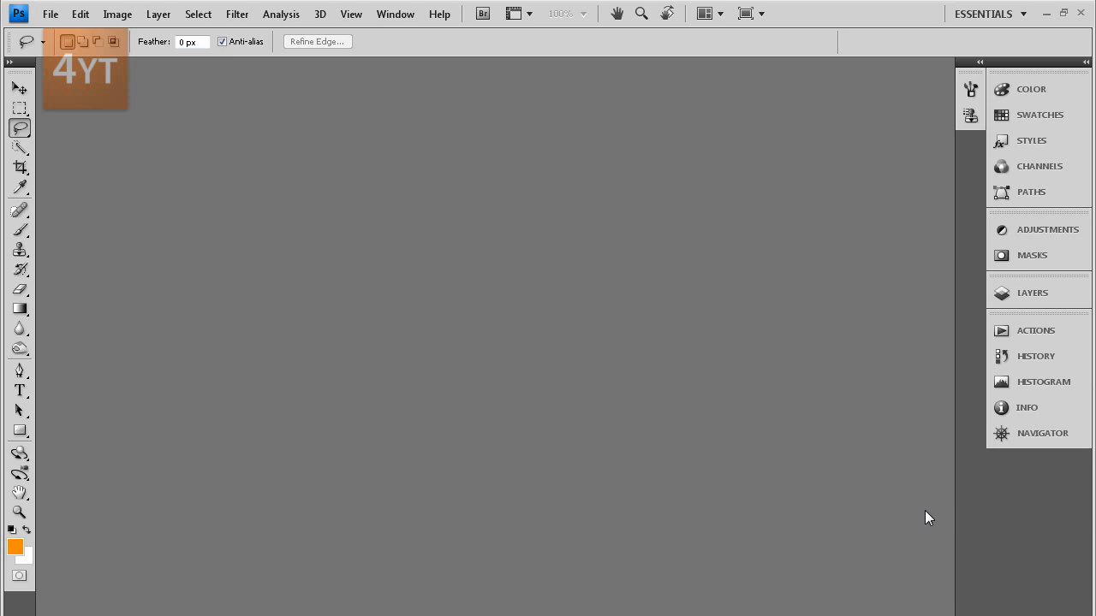
{"action": "mouse_move", "coordinate": [792, 463]}
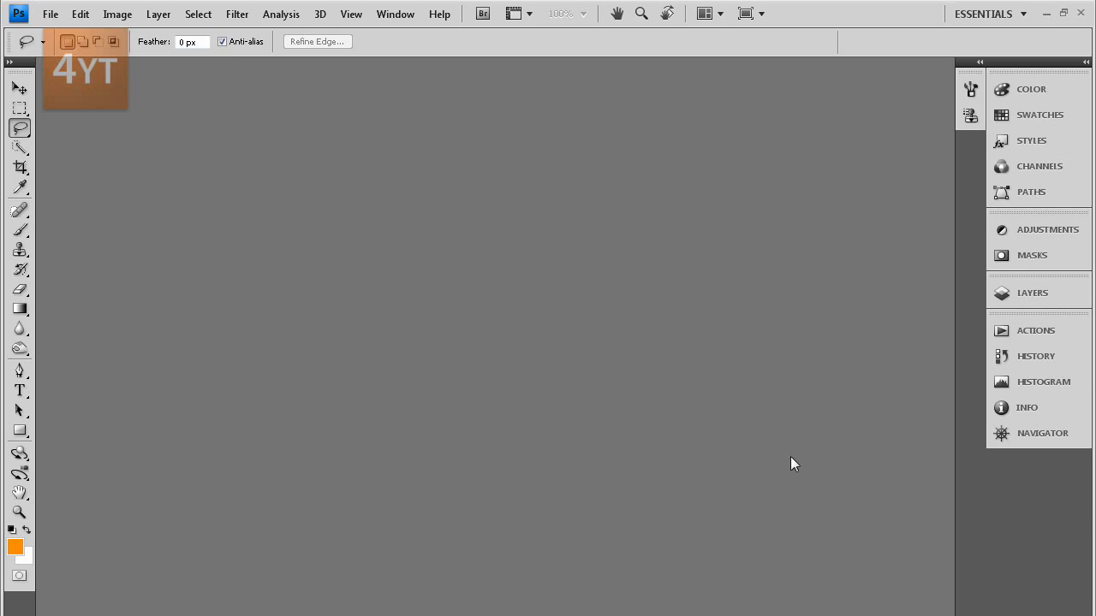
{"action": "mouse_move", "coordinate": [602, 325]}
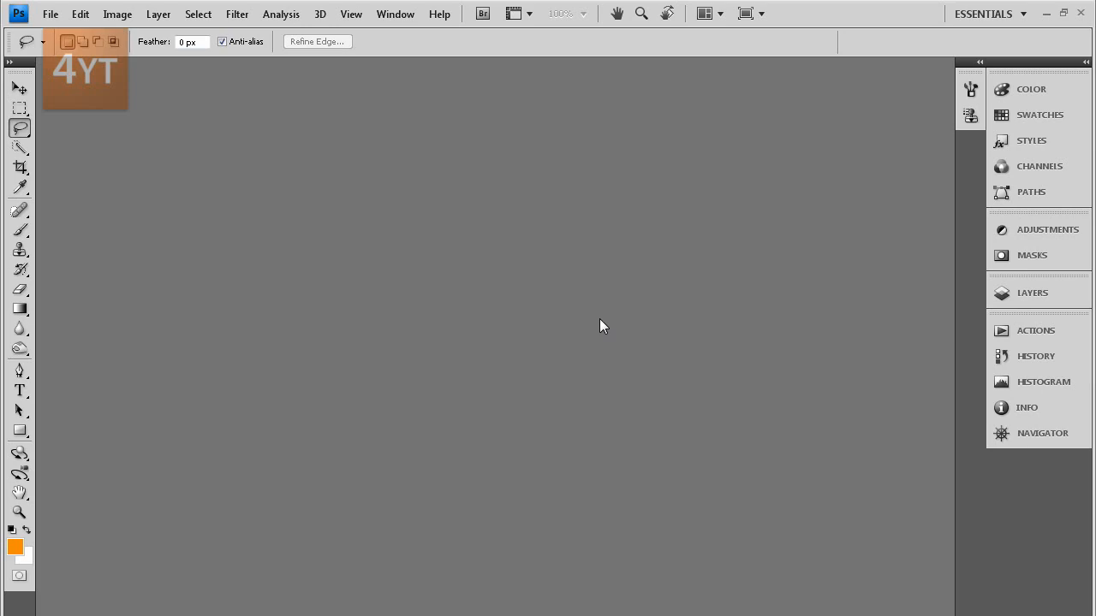
{"action": "mouse_move", "coordinate": [541, 364]}
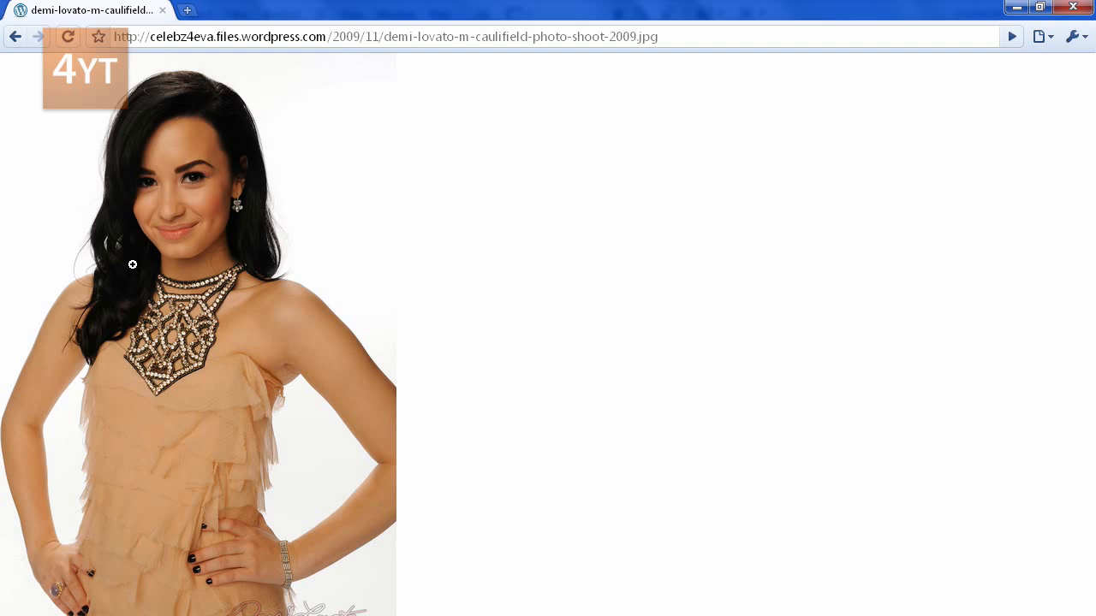
Step: Copy the portrait image from the Chrome web page to the clipboard
{"action": "right_click", "coordinate": [133, 264]}
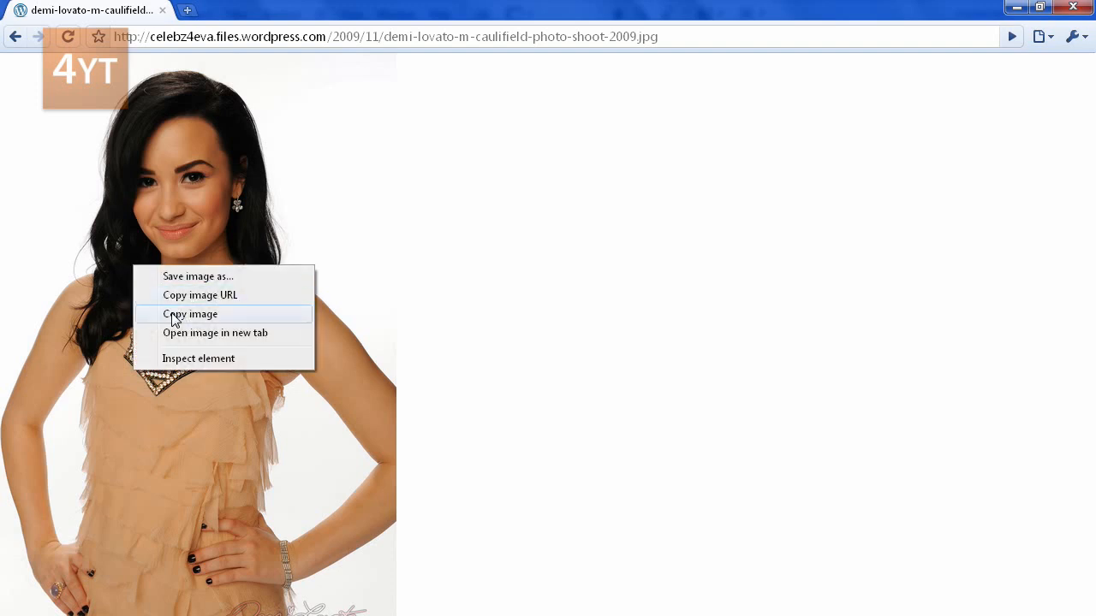
{"action": "left_click", "coordinate": [189, 314]}
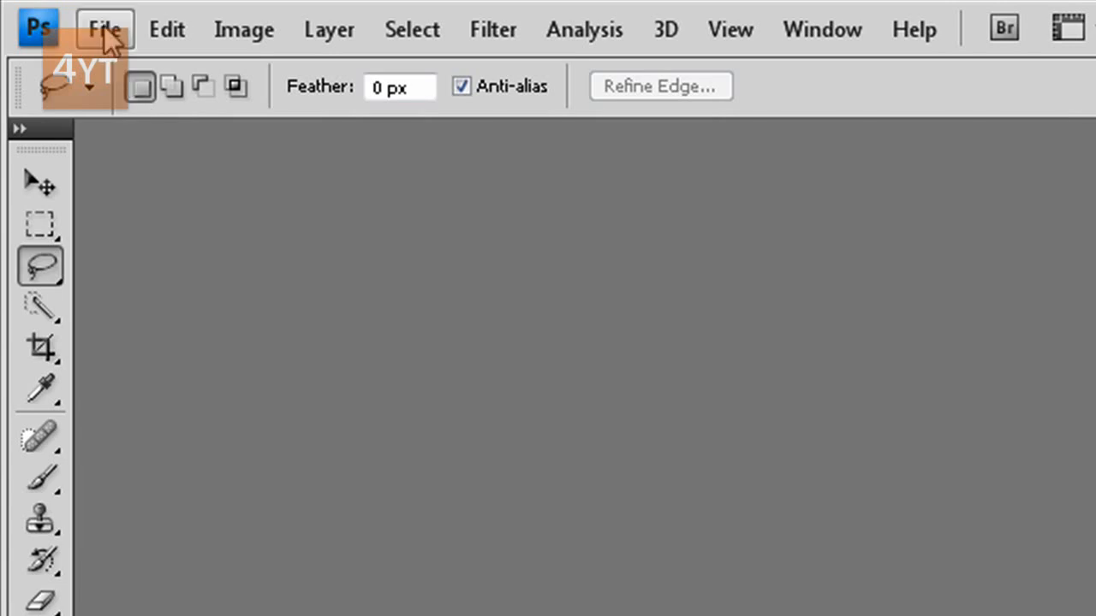
Step: Create a clipboard-sized new document, paste the portrait as Layer 1, and show Layers
{"action": "left_click", "coordinate": [104, 28]}
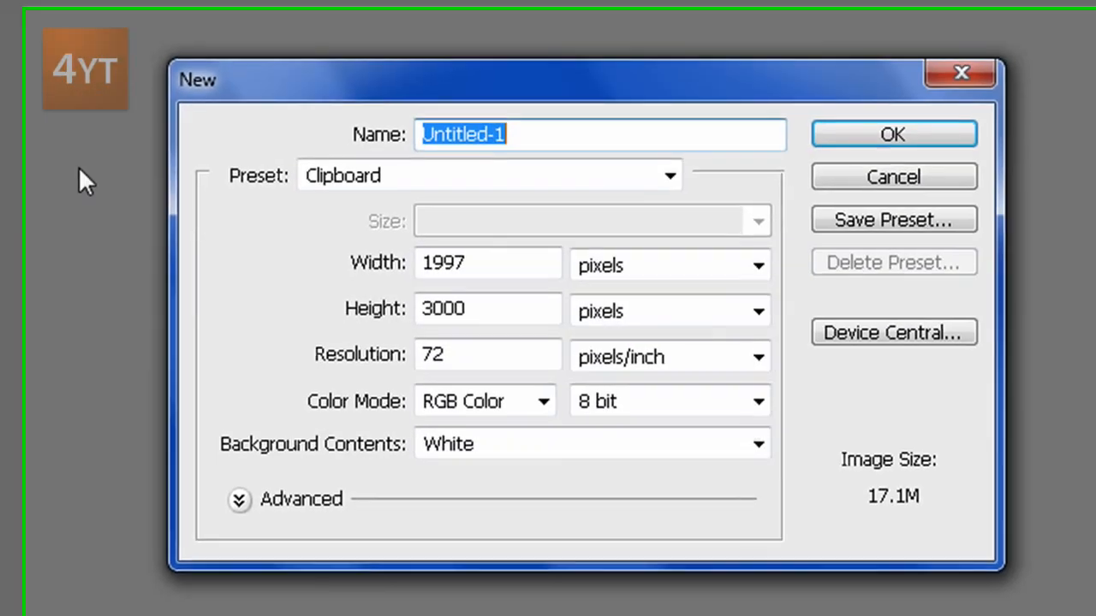
{"action": "left_click", "coordinate": [893, 134]}
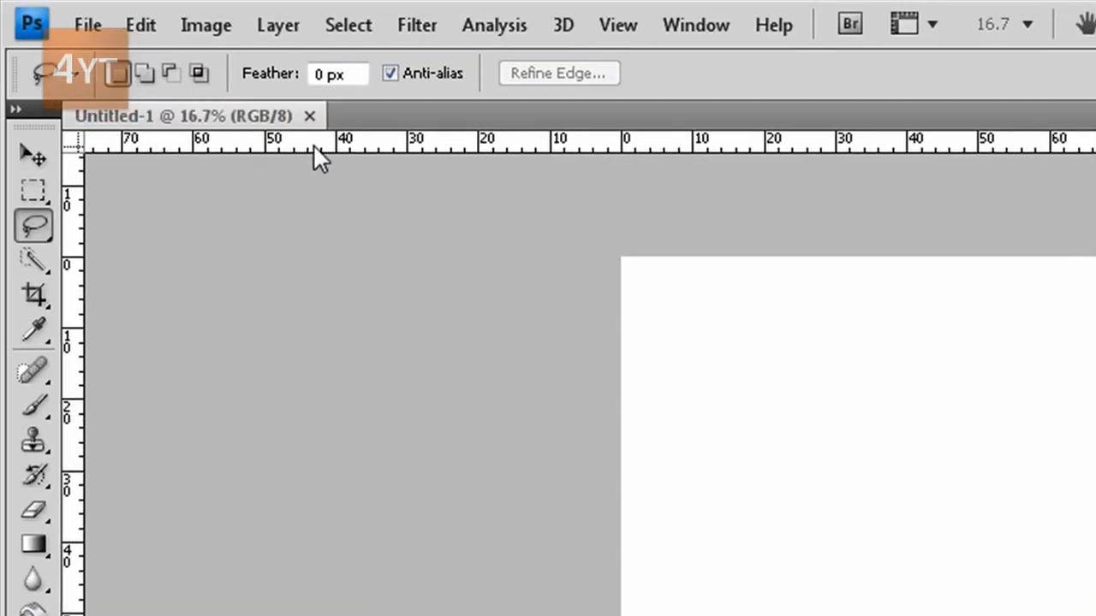
{"action": "left_click", "coordinate": [140, 24]}
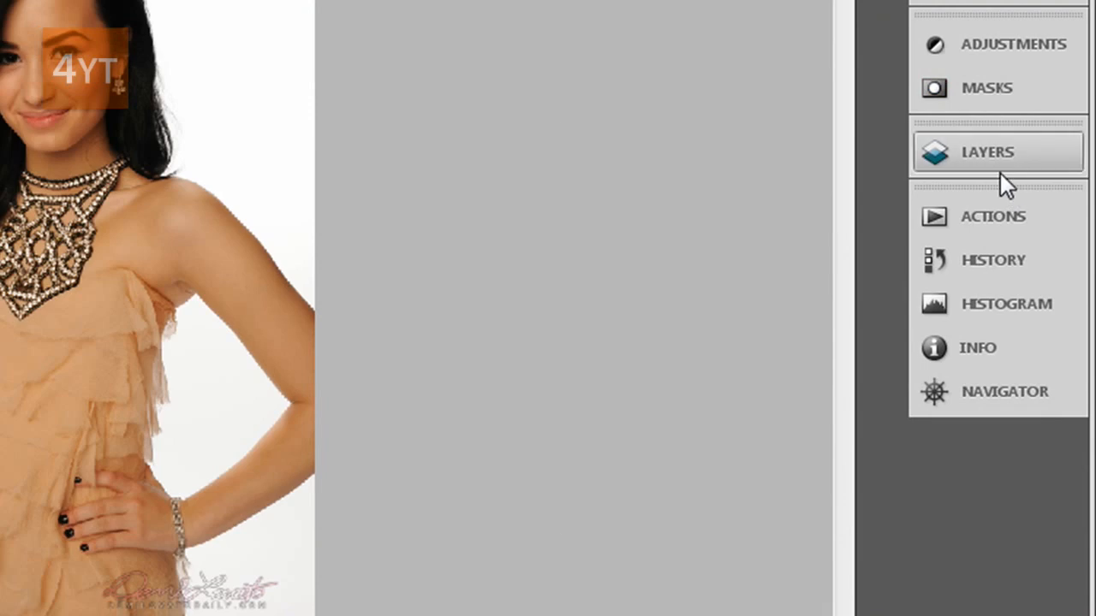
{"action": "left_click", "coordinate": [987, 151]}
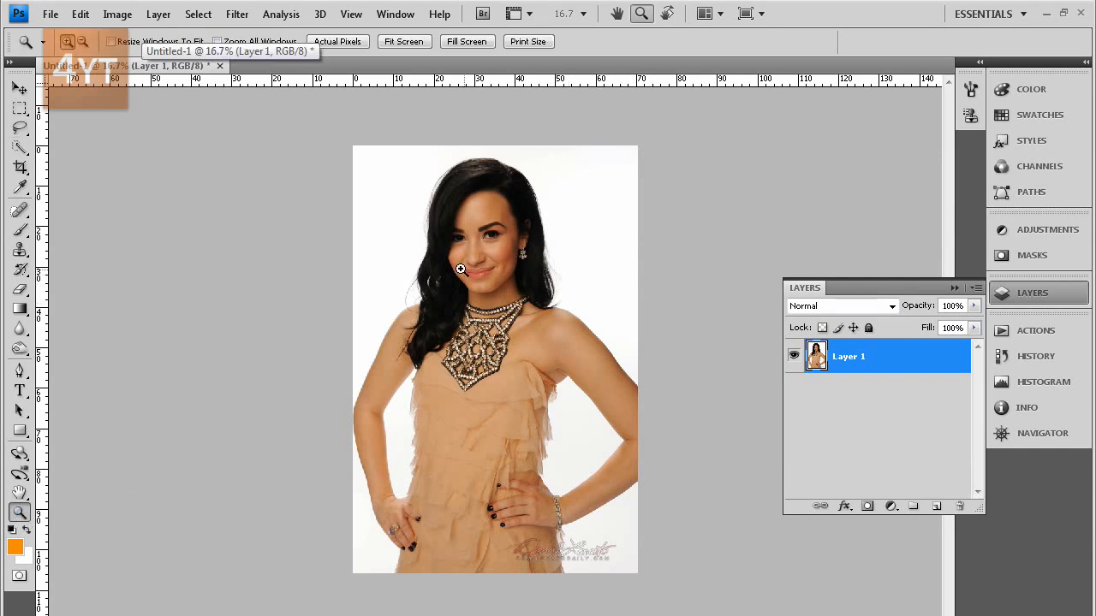
Step: Zoom in on the woman's lips by dragging a zoom box around them
{"action": "left_click_drag", "start_coordinate": [438, 252], "coordinate": [577, 308]}
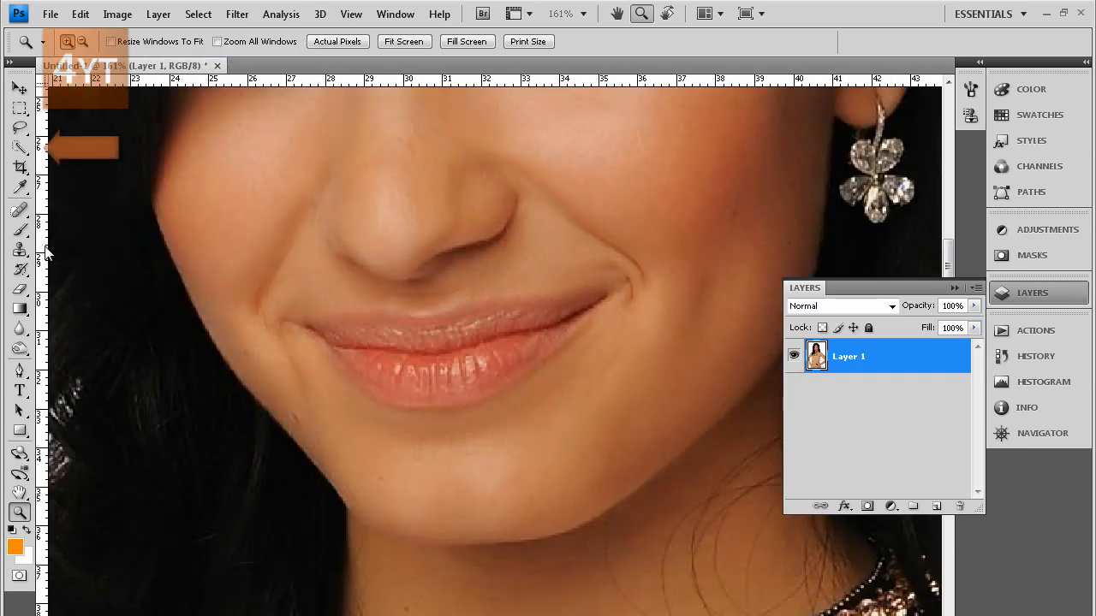
{"action": "left_click", "coordinate": [18, 145]}
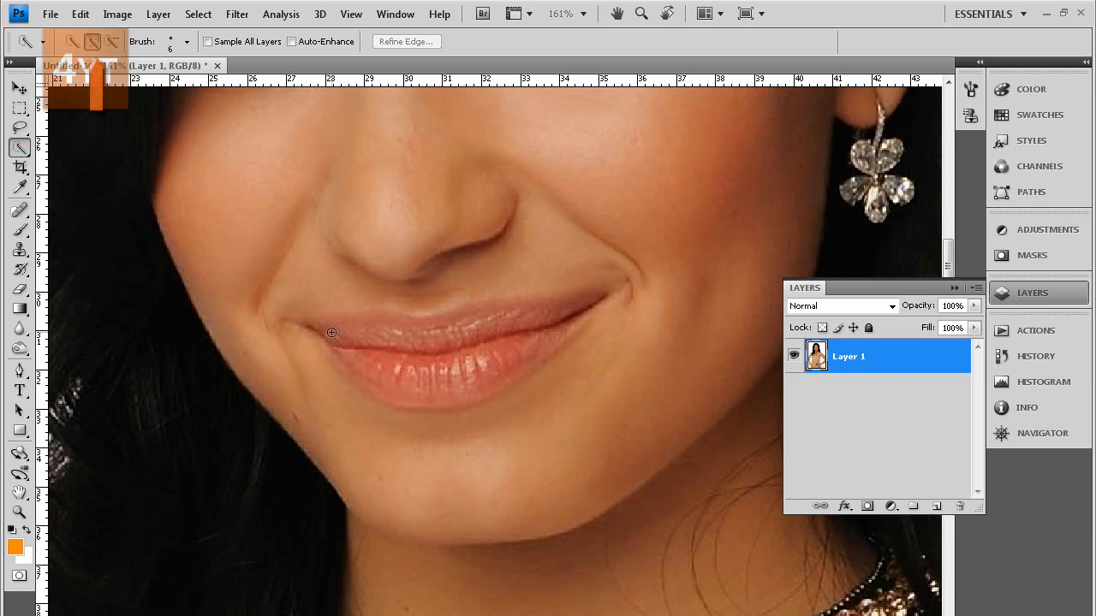
Step: Brush a Quick Selection over the woman's lips and collapse the Layers panel
{"action": "left_click_drag", "start_coordinate": [332, 332], "coordinate": [561, 297]}
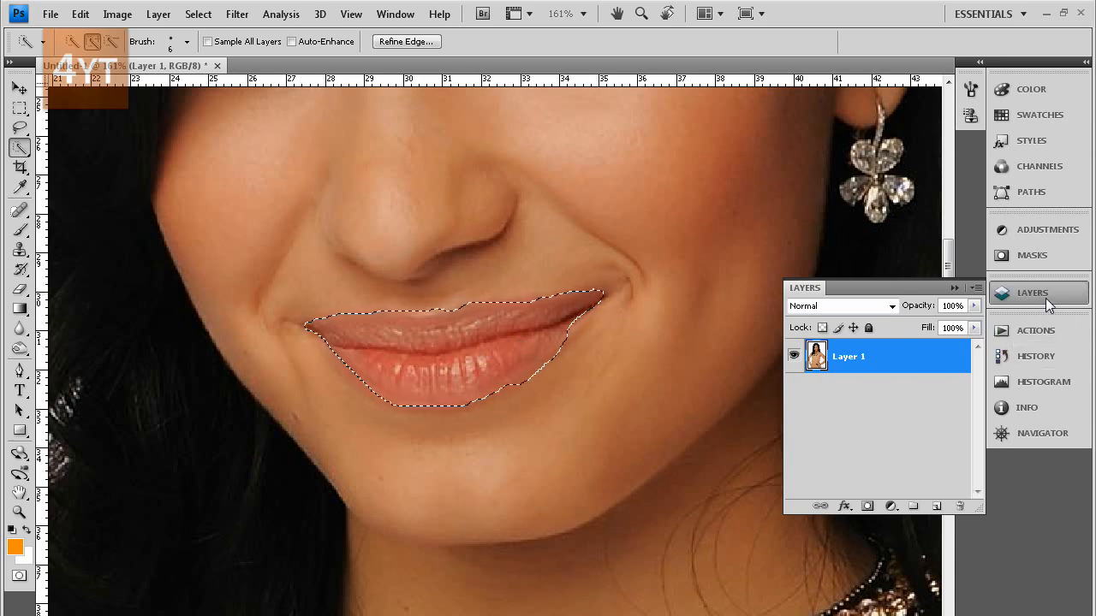
{"action": "left_click", "coordinate": [1032, 293]}
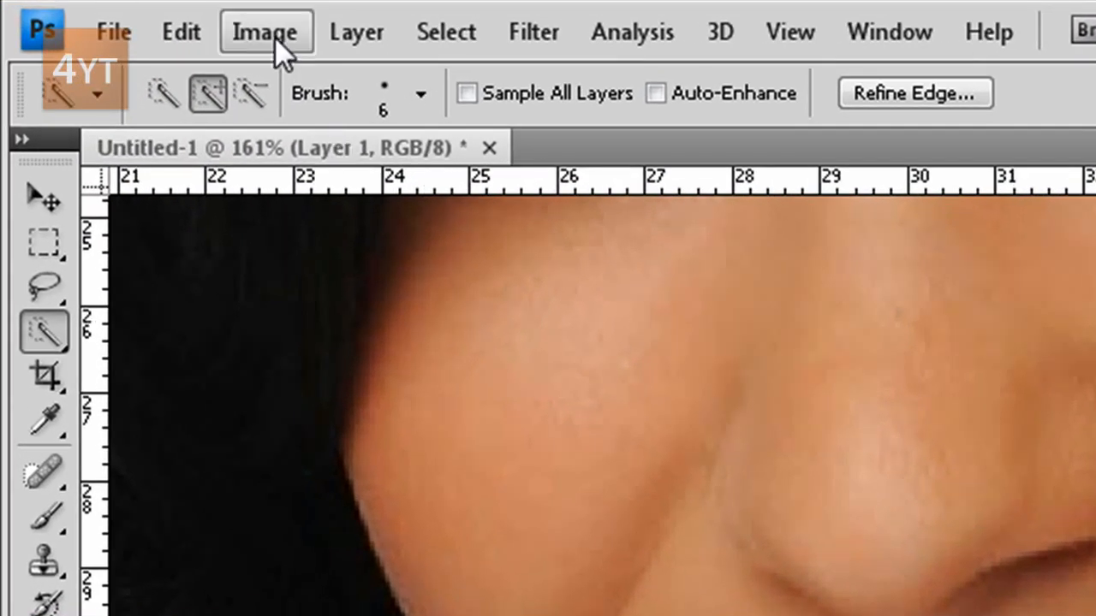
Step: Open Image > Adjustments > Brightness/Contrast for the selected lips
{"action": "left_click", "coordinate": [264, 32]}
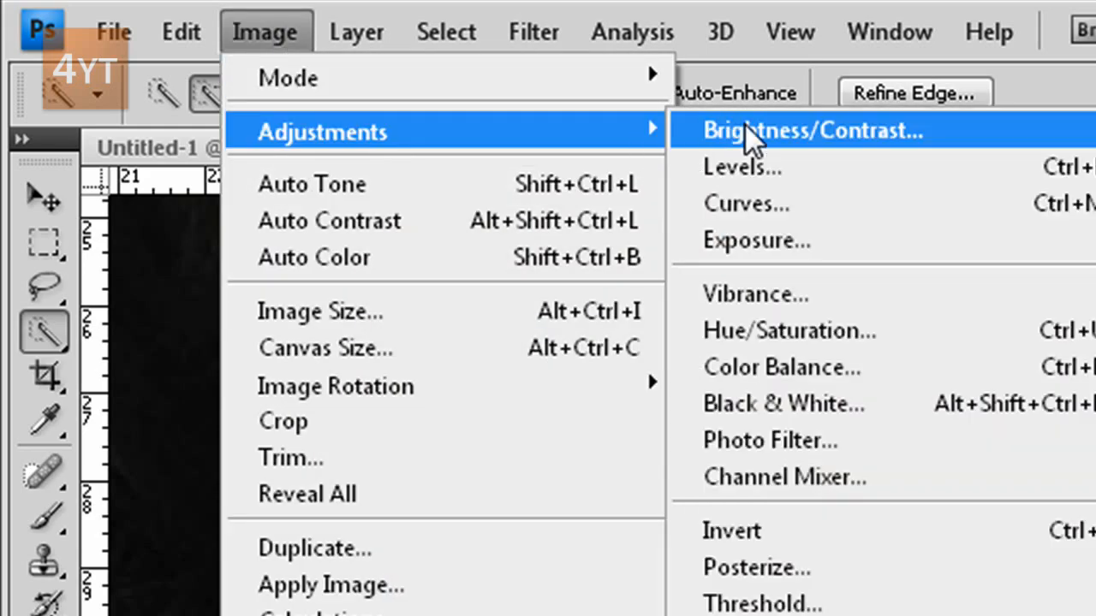
{"action": "left_click", "coordinate": [810, 130]}
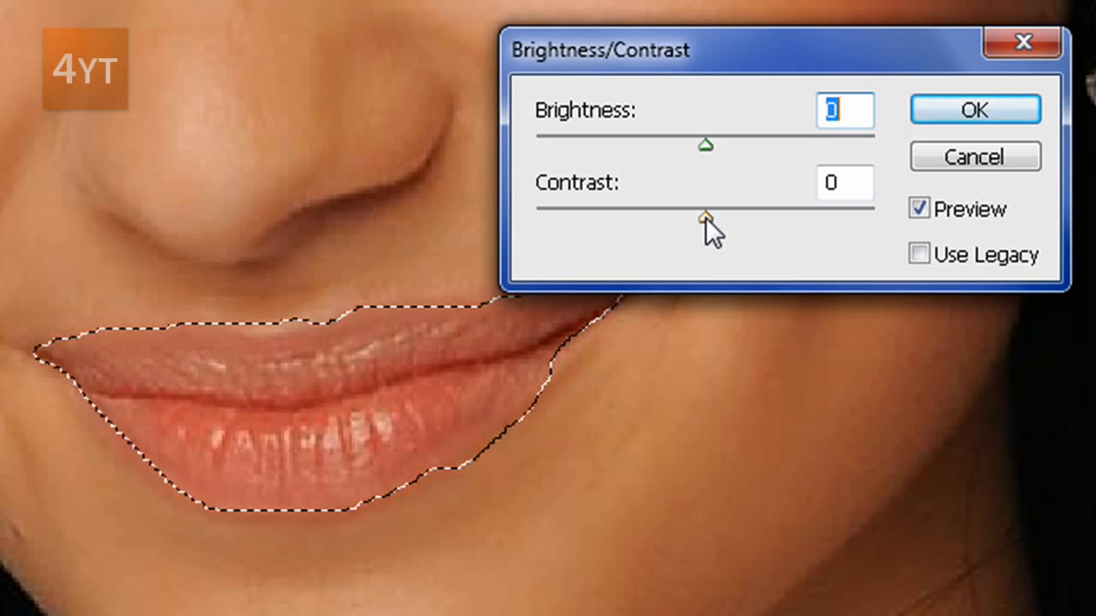
Step: Apply Brightness/Contrast with brightness -37 and contrast 49 to the lips
{"action": "left_click_drag", "start_coordinate": [704, 214], "coordinate": [719, 214]}
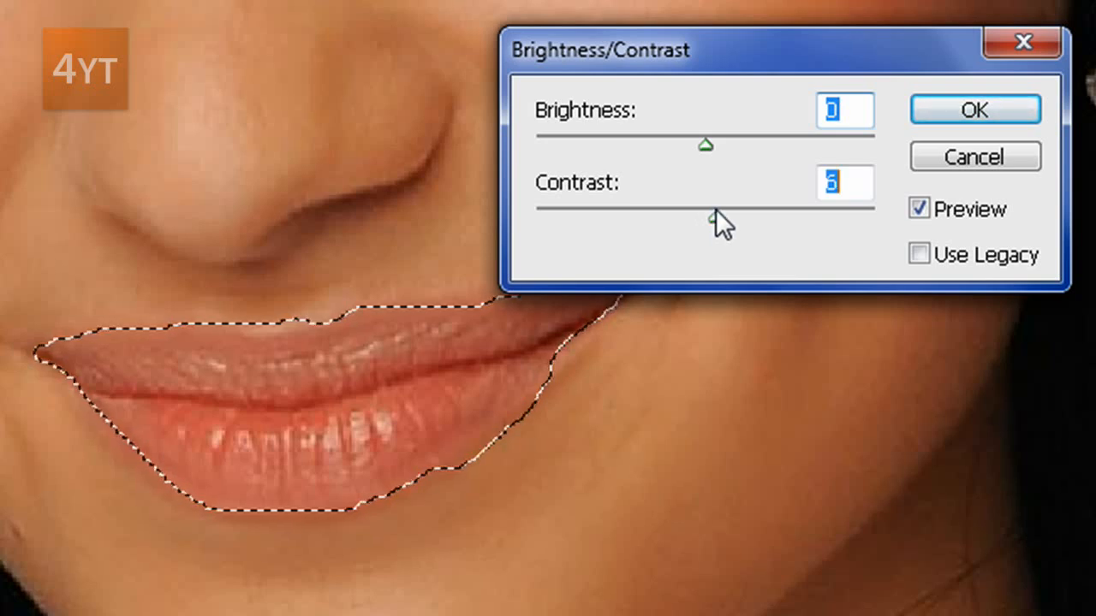
{"action": "left_click_drag", "start_coordinate": [706, 218], "coordinate": [739, 219]}
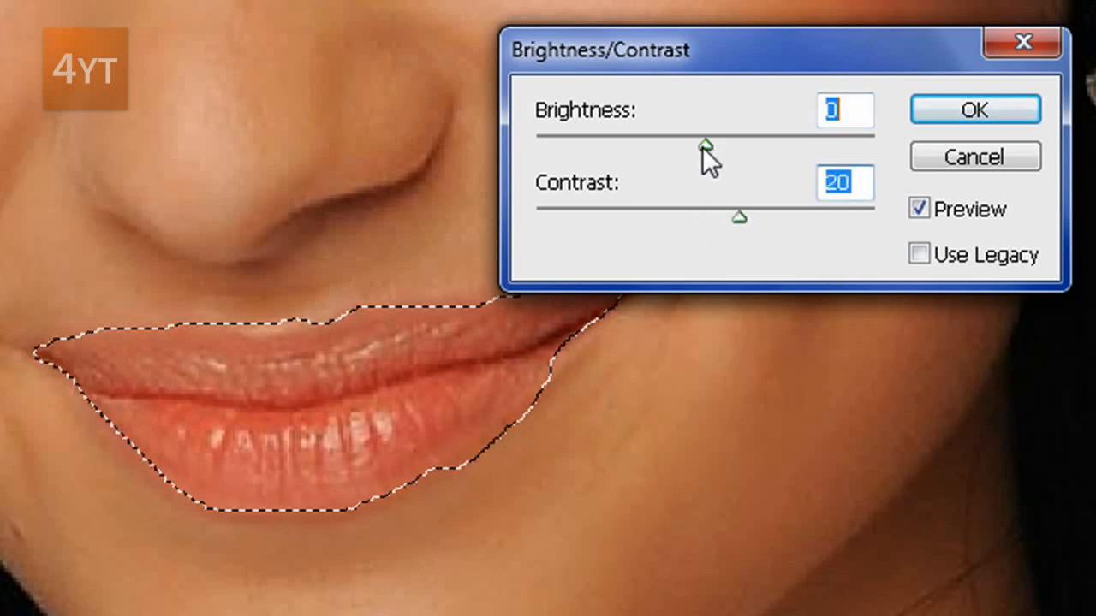
{"action": "left_click_drag", "start_coordinate": [710, 143], "coordinate": [666, 143]}
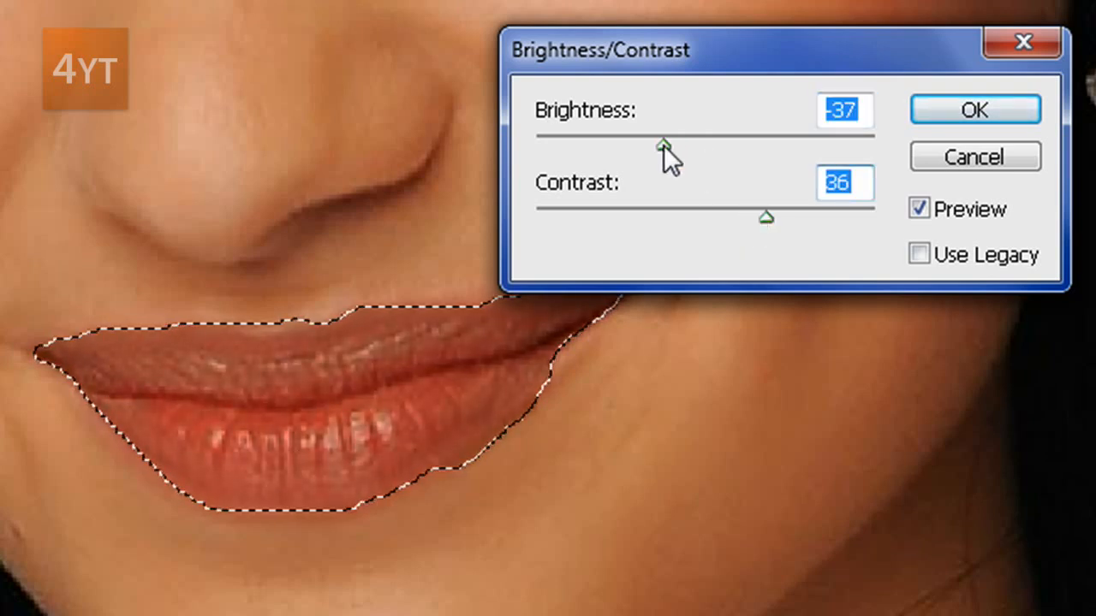
{"action": "left_click_drag", "start_coordinate": [664, 144], "coordinate": [766, 216]}
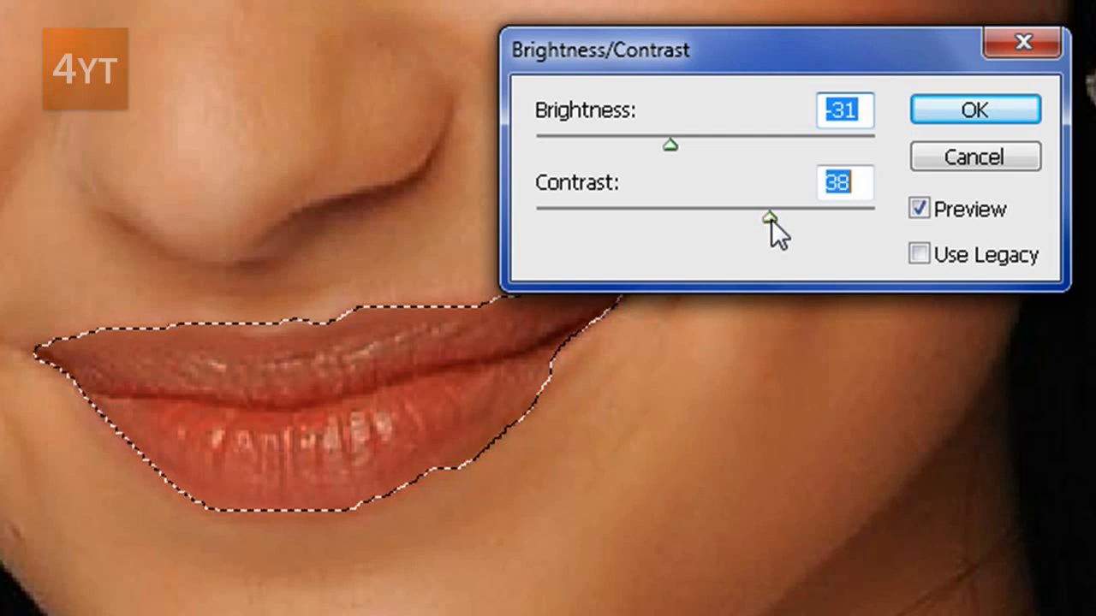
{"action": "left_click_drag", "start_coordinate": [767, 217], "coordinate": [787, 216]}
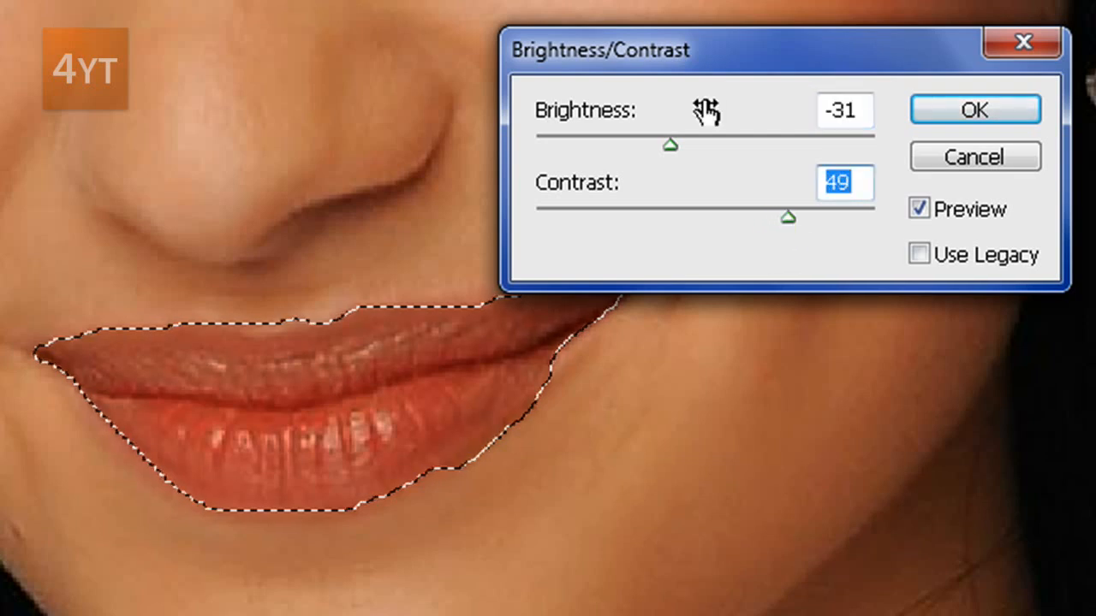
{"action": "left_click_drag", "start_coordinate": [670, 144], "coordinate": [663, 144]}
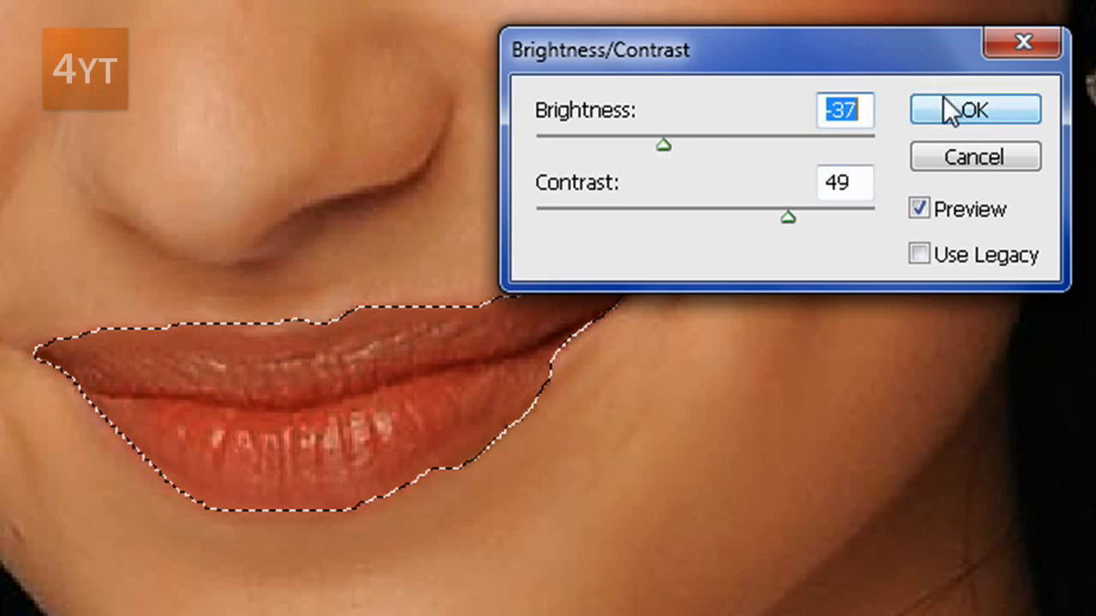
{"action": "left_click", "coordinate": [974, 109]}
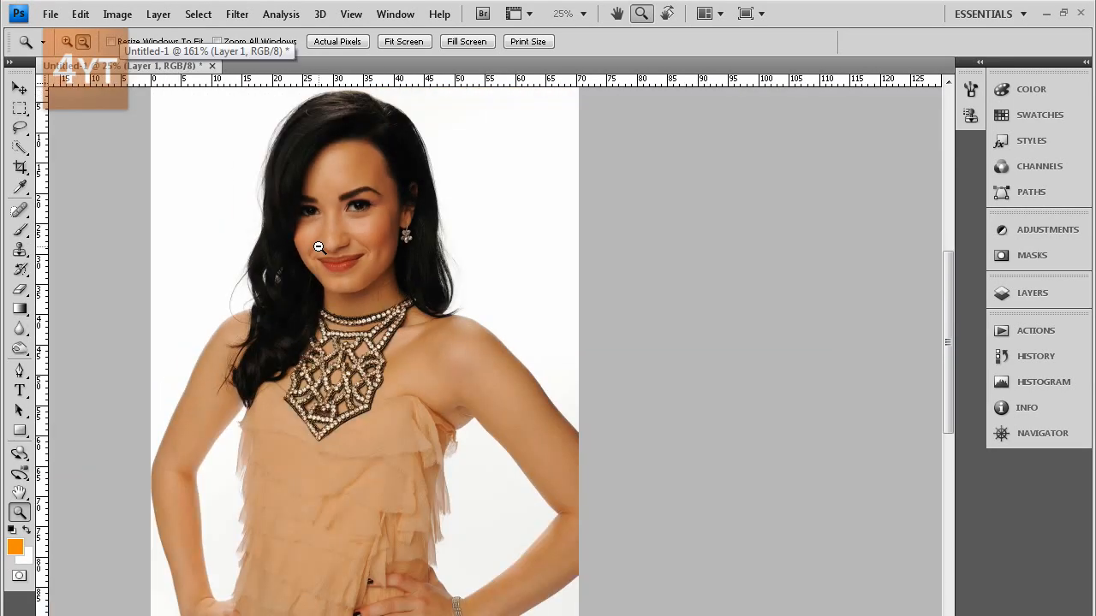
Step: Save the portrait as a maximum-quality JPEG, then quit without saving Untitled-1
{"action": "left_click", "coordinate": [50, 14]}
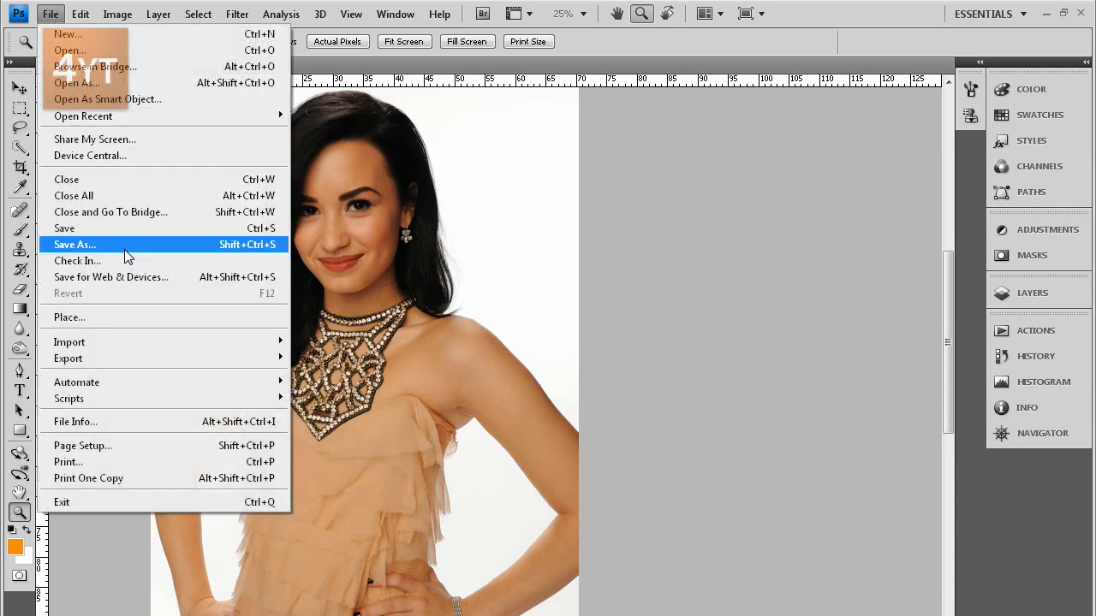
{"action": "left_click", "coordinate": [74, 244]}
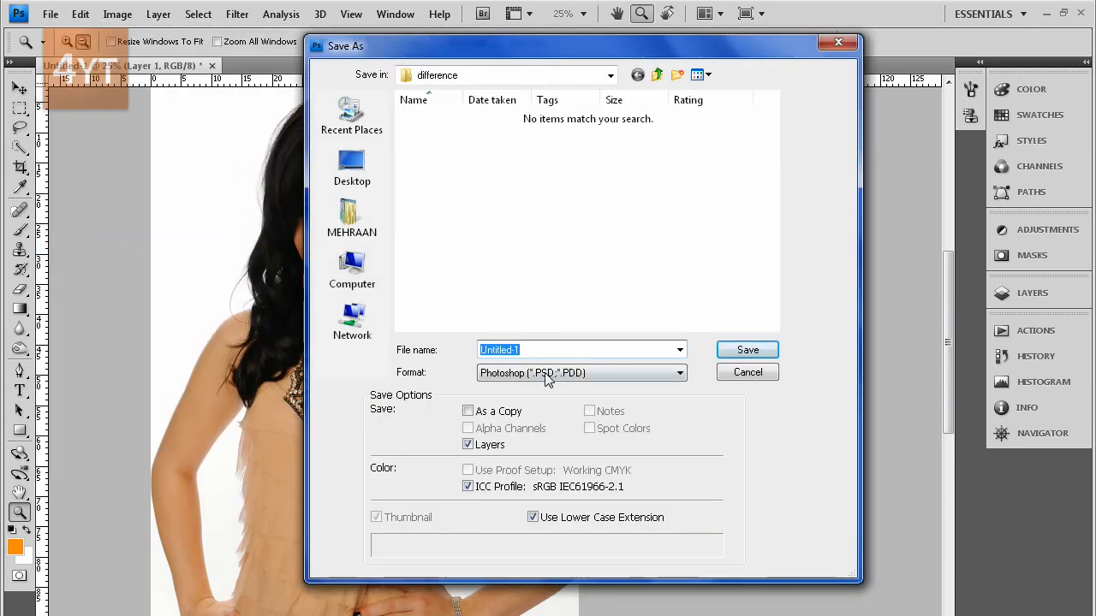
{"action": "left_click", "coordinate": [581, 373]}
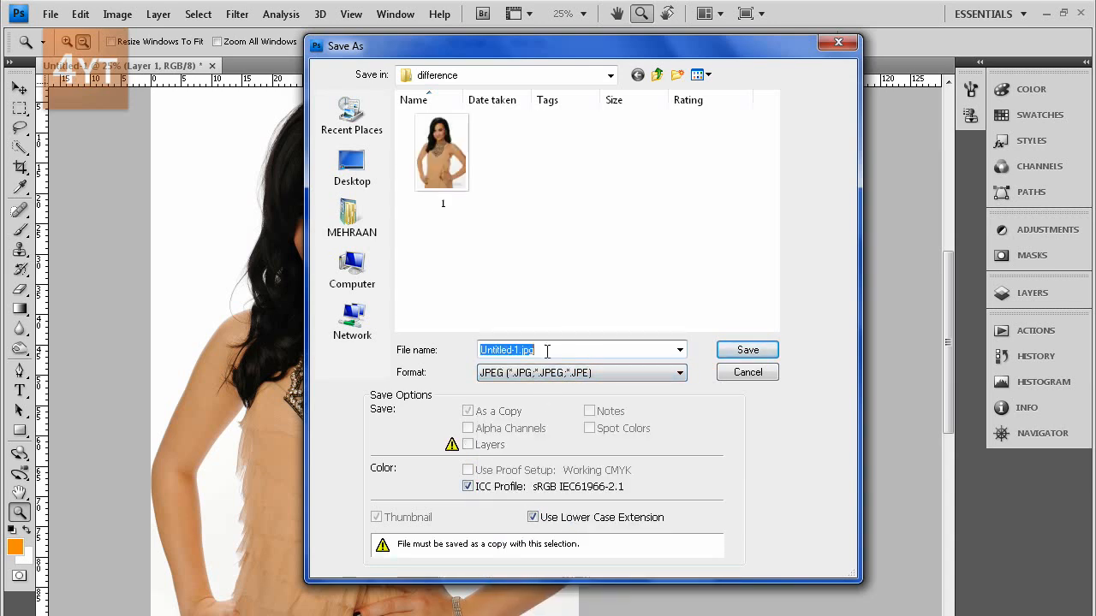
{"action": "left_click", "coordinate": [745, 349]}
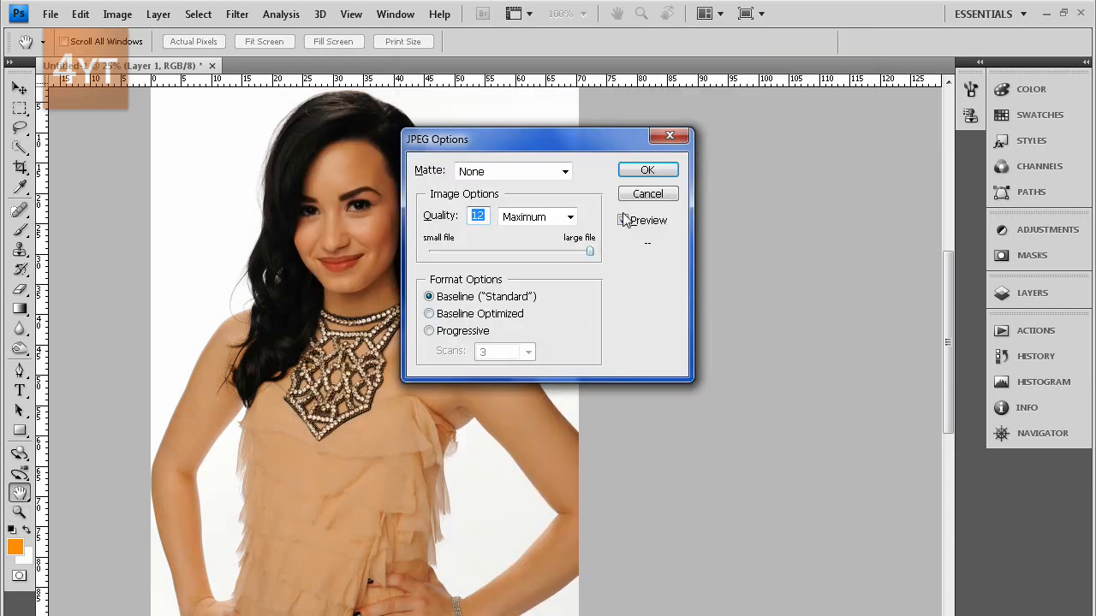
{"action": "left_click", "coordinate": [647, 169]}
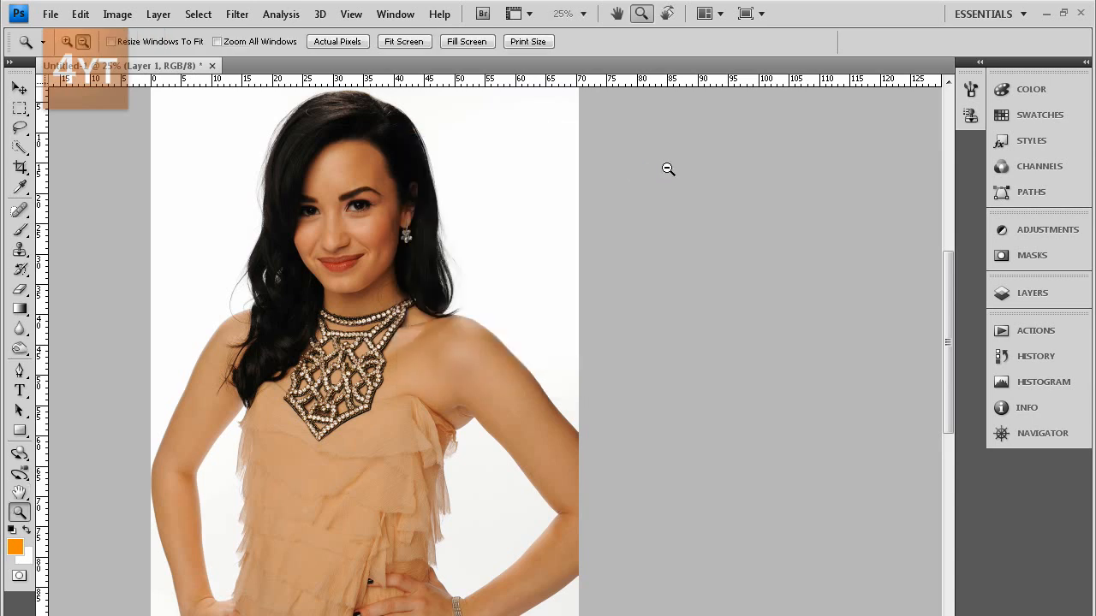
{"action": "left_click", "coordinate": [1079, 13]}
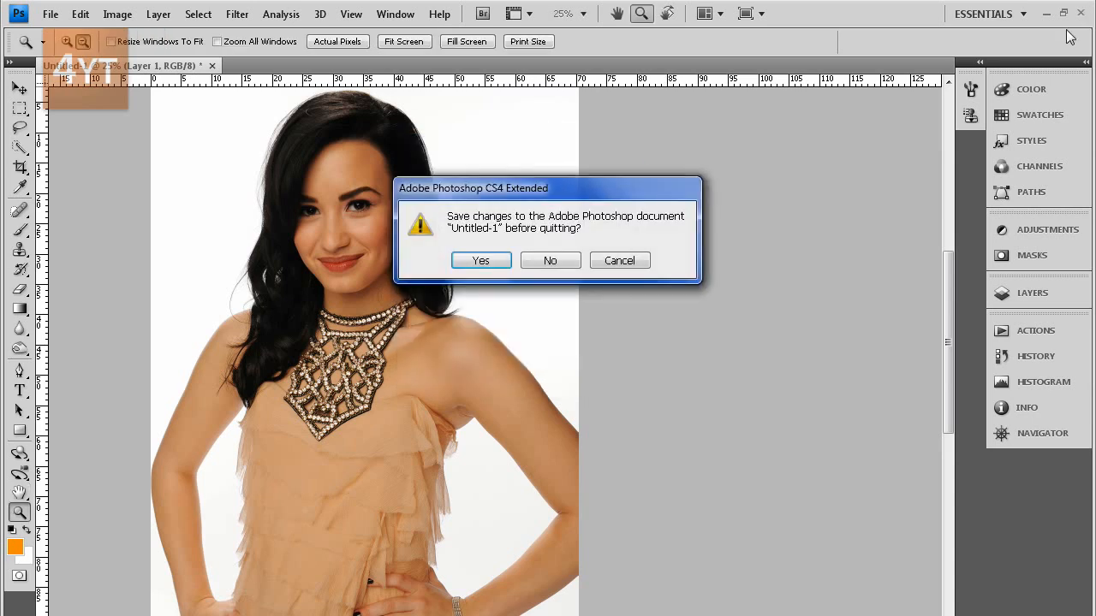
{"action": "left_click", "coordinate": [549, 260]}
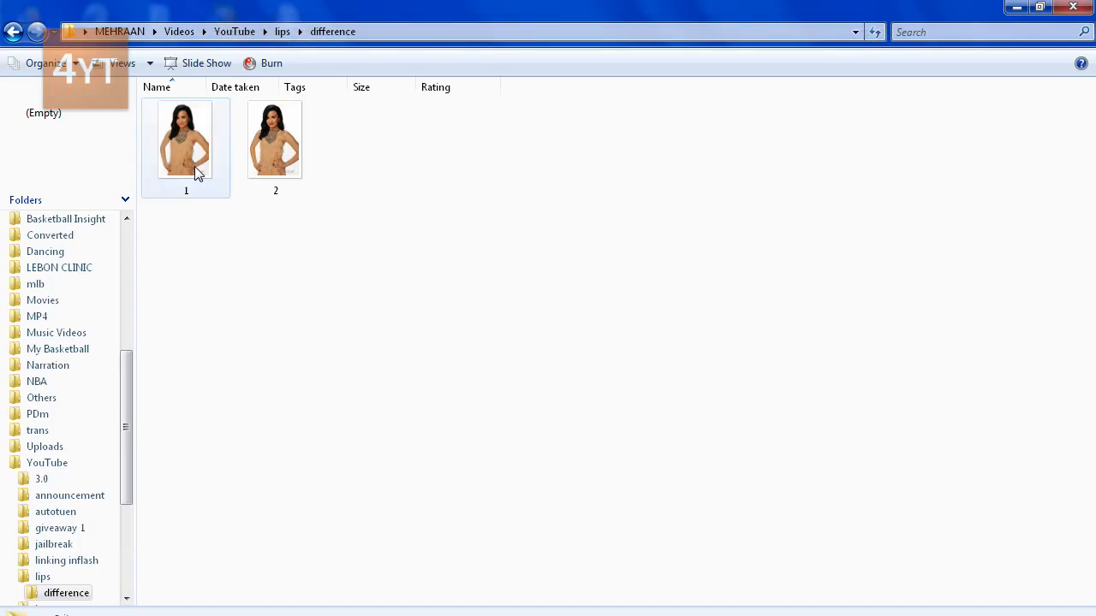
Step: Open photo file 1 from the difference folder in Windows Photo Gallery
{"action": "double_click", "coordinate": [185, 139]}
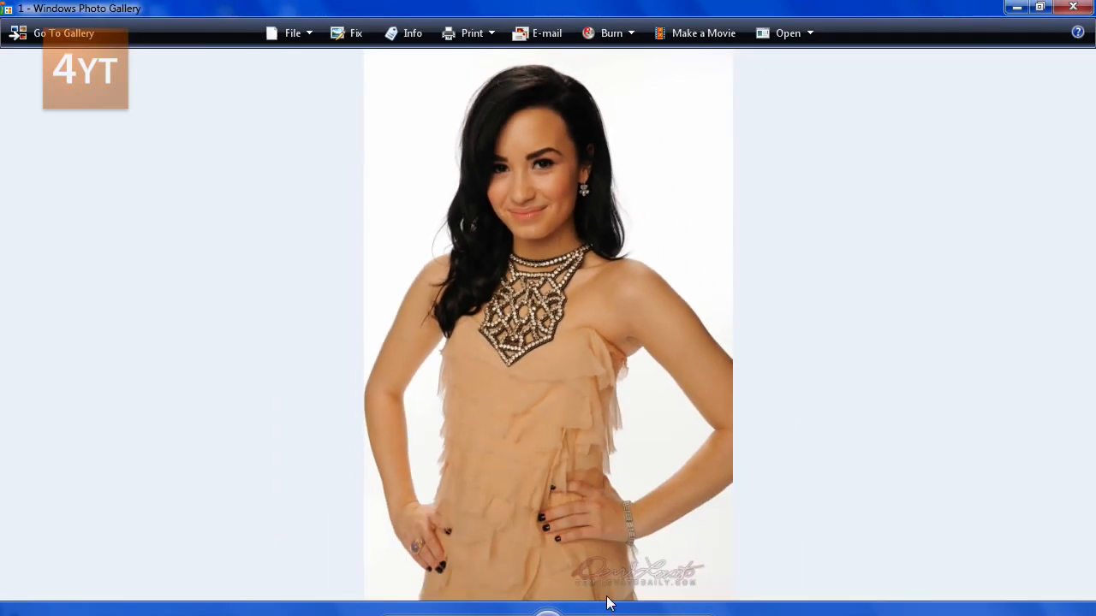